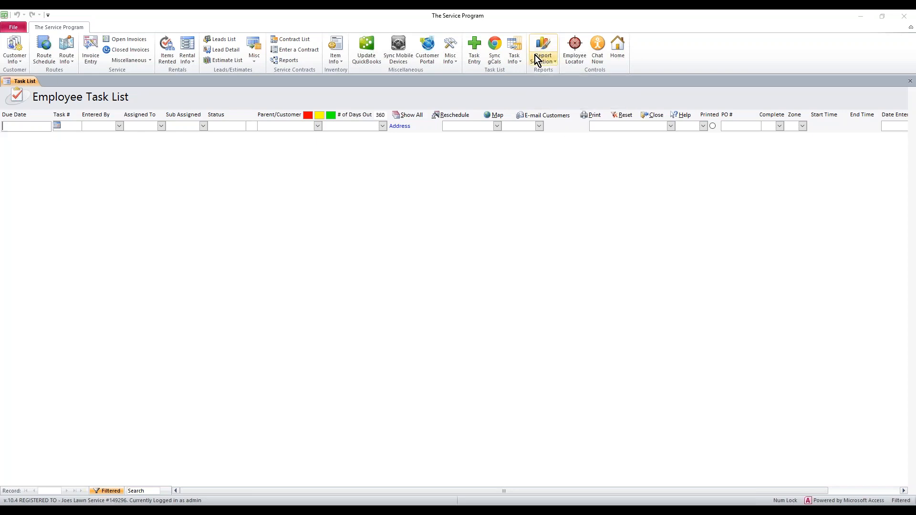
# - Open the Inventory Center from the Report Selection ribbon menu
pyautogui.click(542, 50)
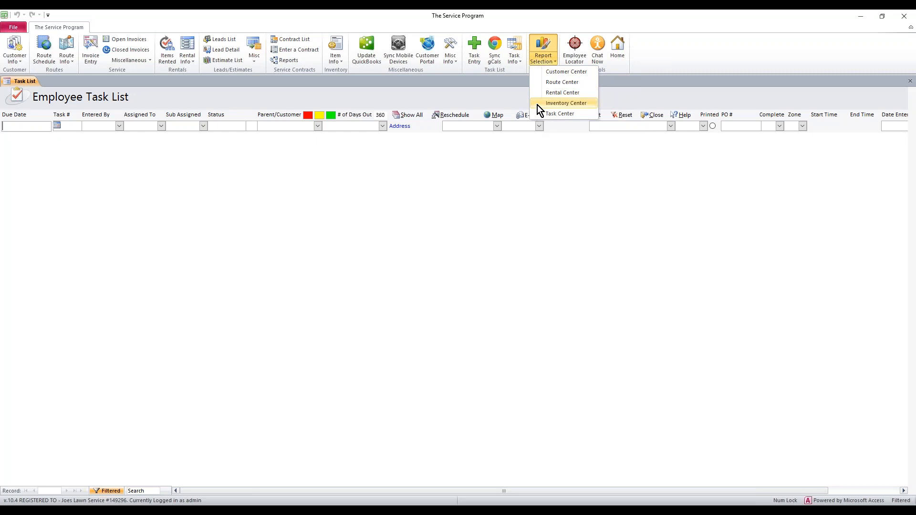
pyautogui.click(564, 103)
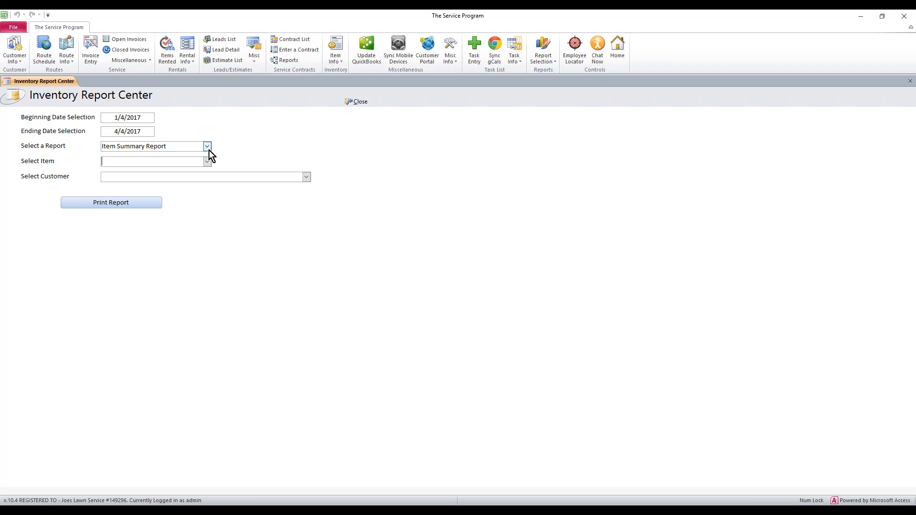
# - Choose Item Summary Report from the Select a Report list
pyautogui.click(207, 146)
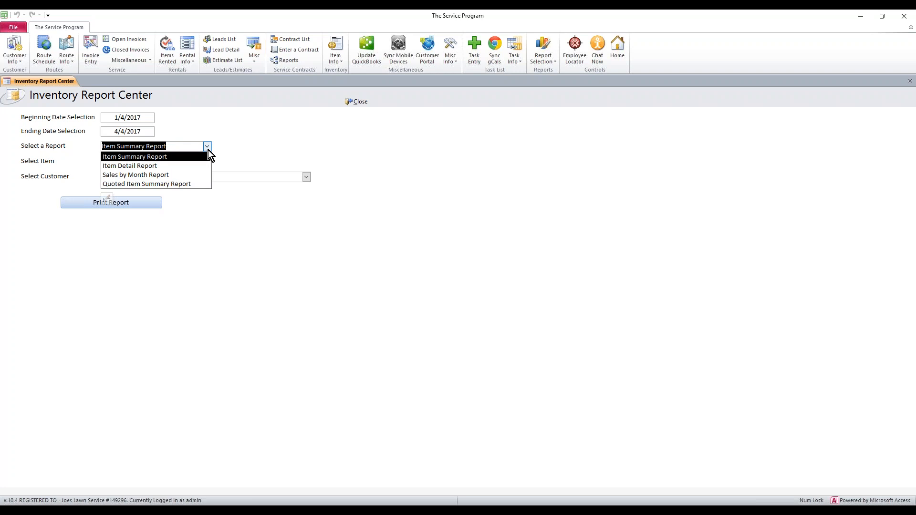
pyautogui.click(134, 156)
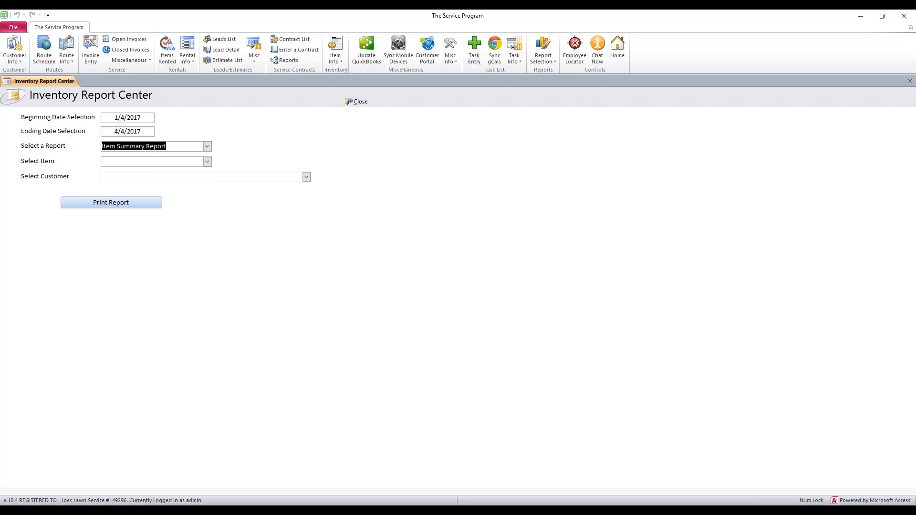
pyautogui.moveTo(119, 117)
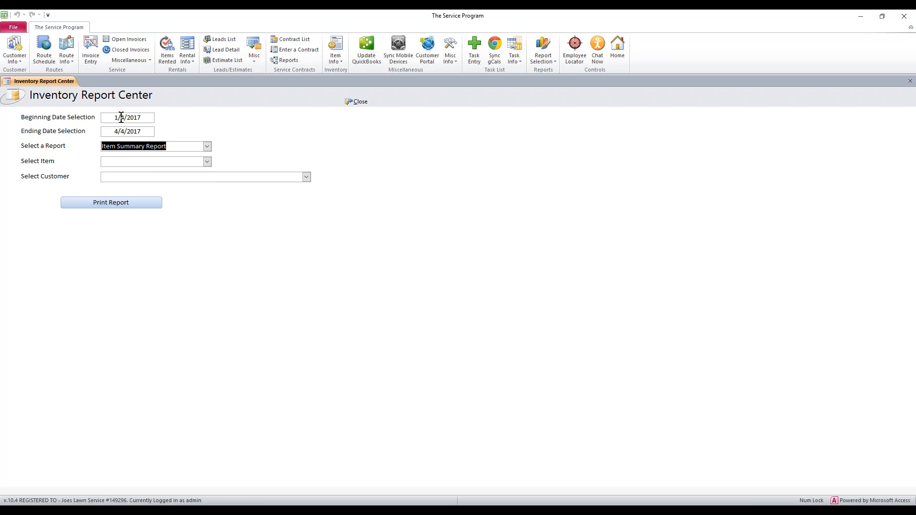
pyautogui.moveTo(122, 113)
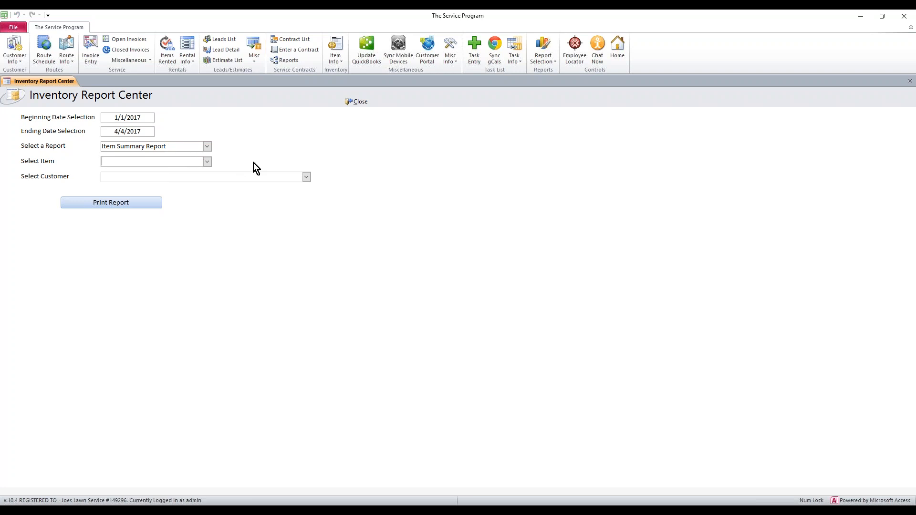
# - Select Brazil Food Market as customer and print the item summary report
pyautogui.click(304, 176)
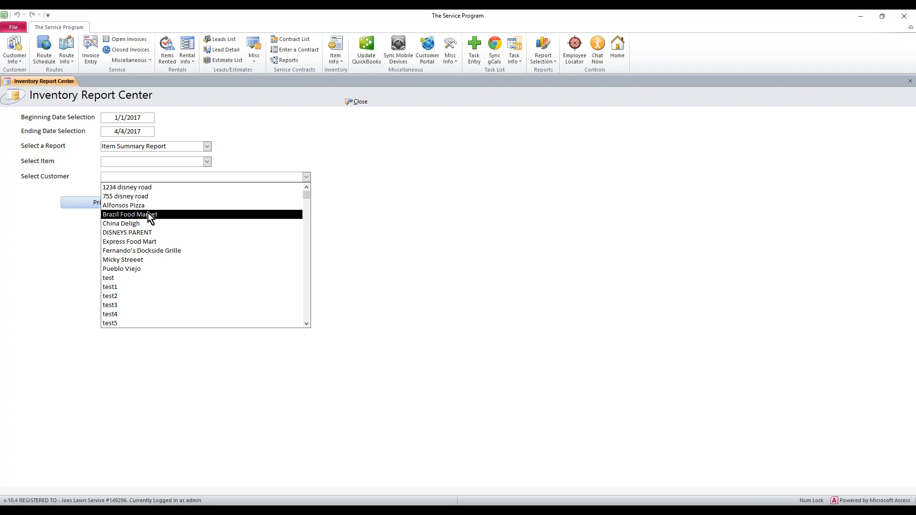
pyautogui.click(129, 214)
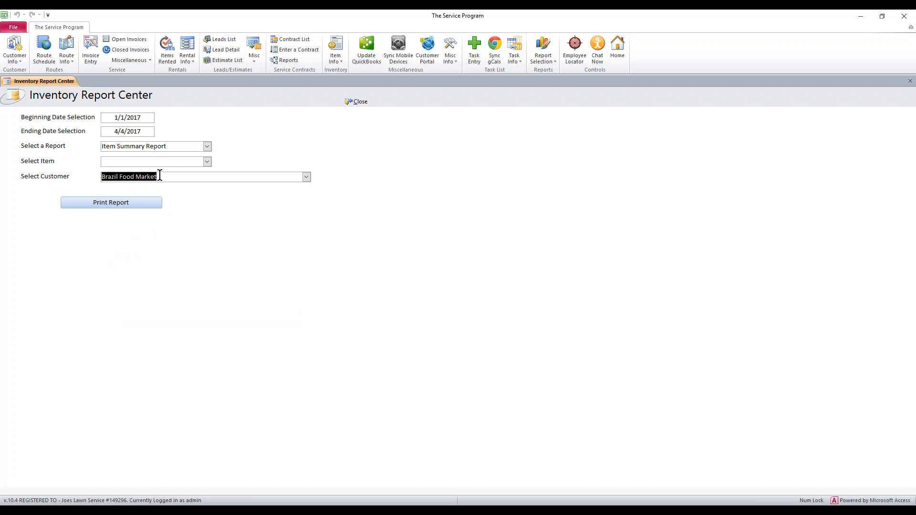
pyautogui.click(110, 202)
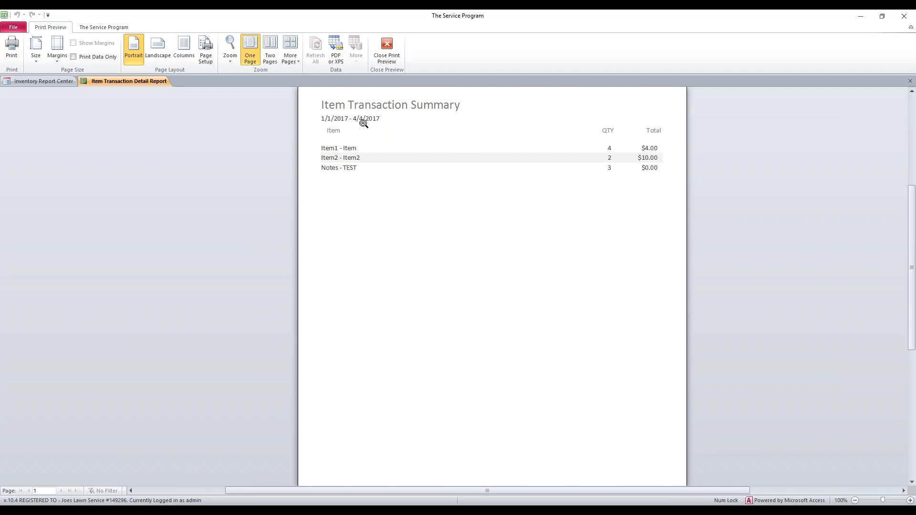
pyautogui.moveTo(334, 152)
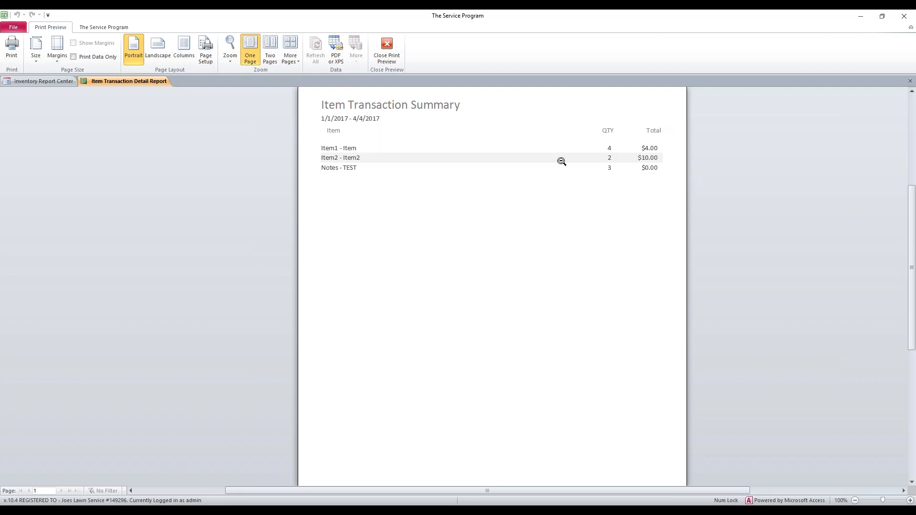
pyautogui.moveTo(386, 175)
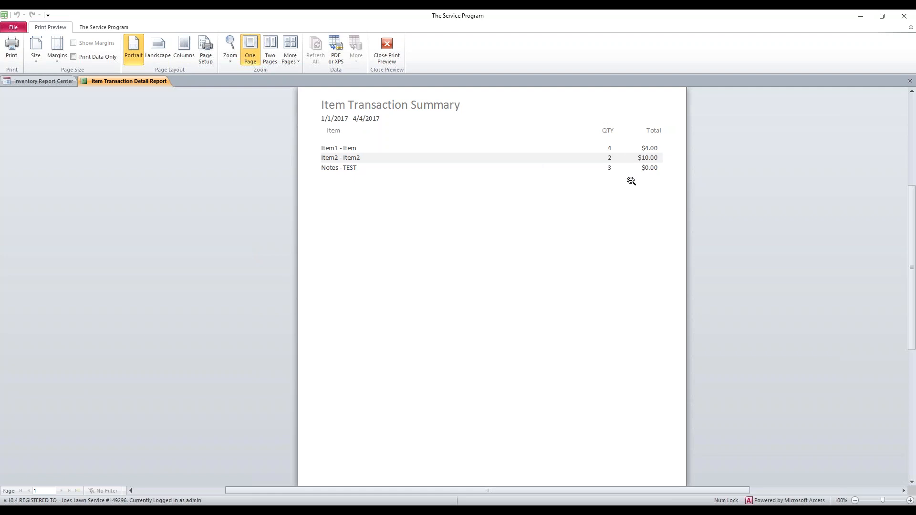
pyautogui.moveTo(620, 148)
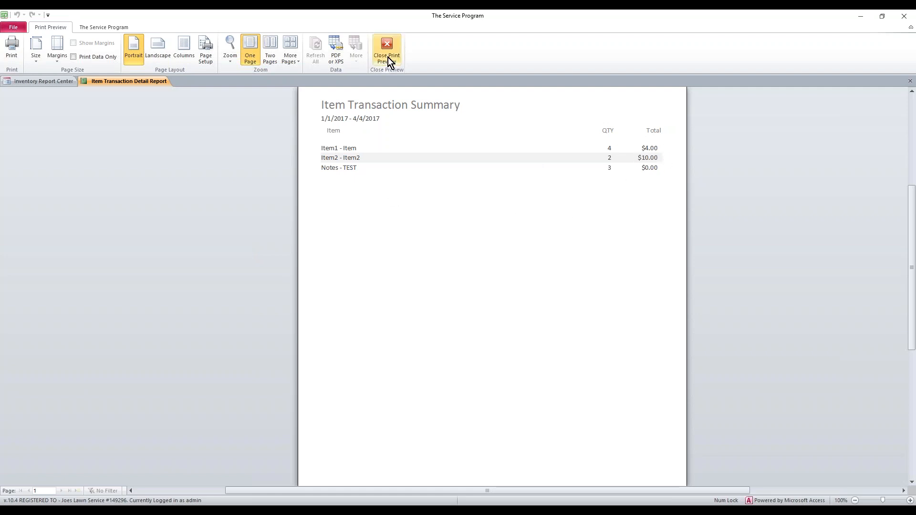
# - Close the Item Transaction Summary print preview
pyautogui.click(386, 50)
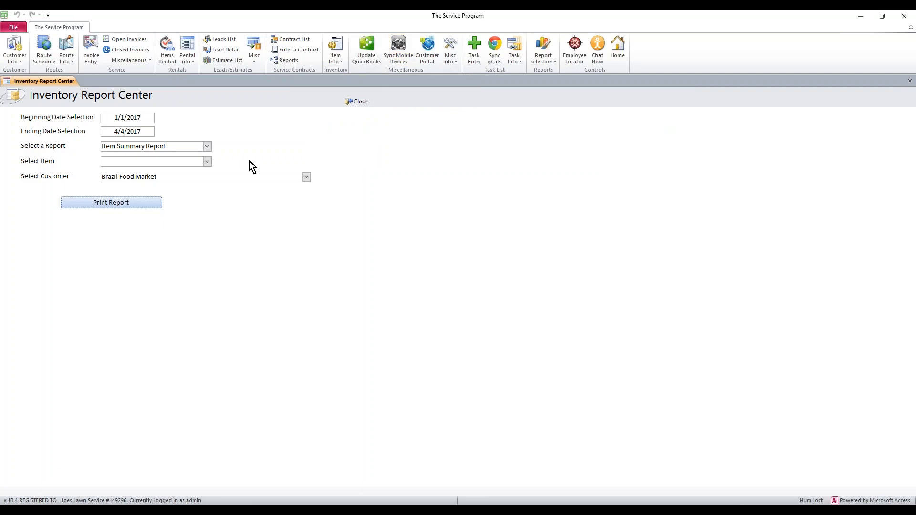
# - Print the summary for Item1 only, showing 4 units totalling $4.00, then close the preview
pyautogui.click(207, 161)
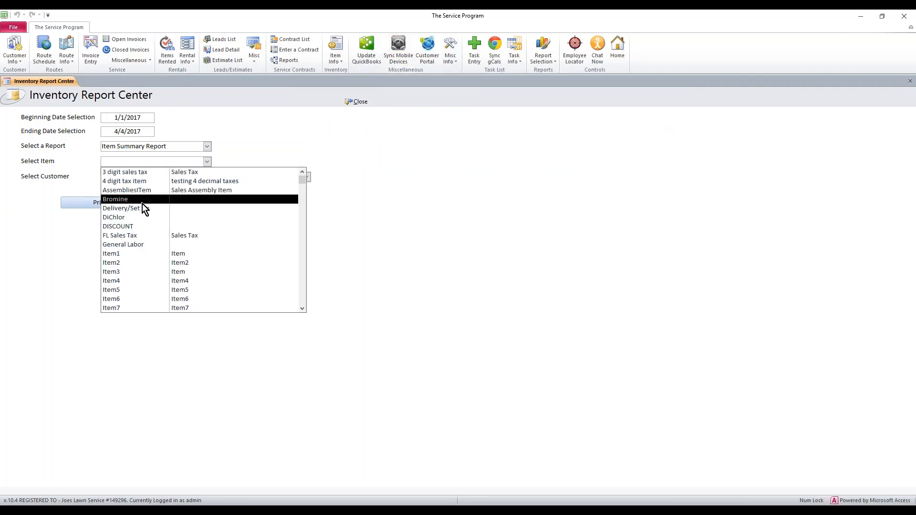
pyautogui.click(110, 253)
pyautogui.write('Brazil Food Market')
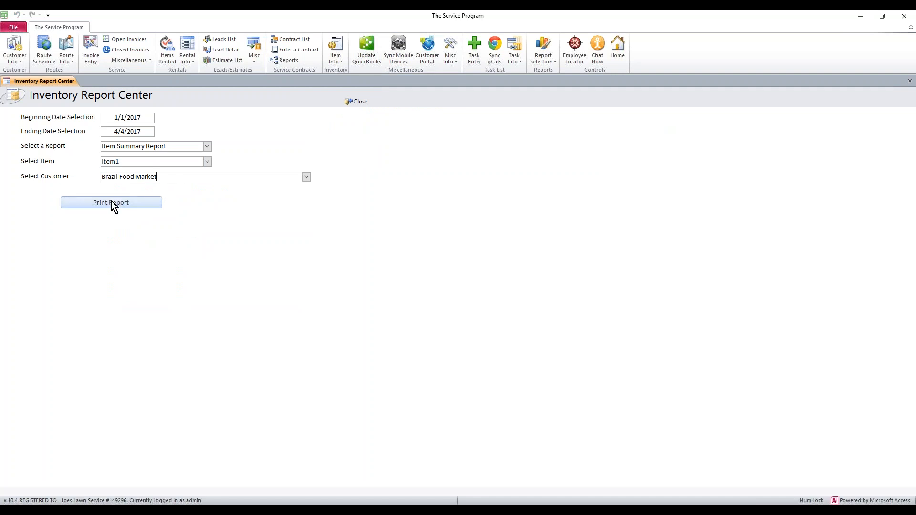
pyautogui.click(111, 202)
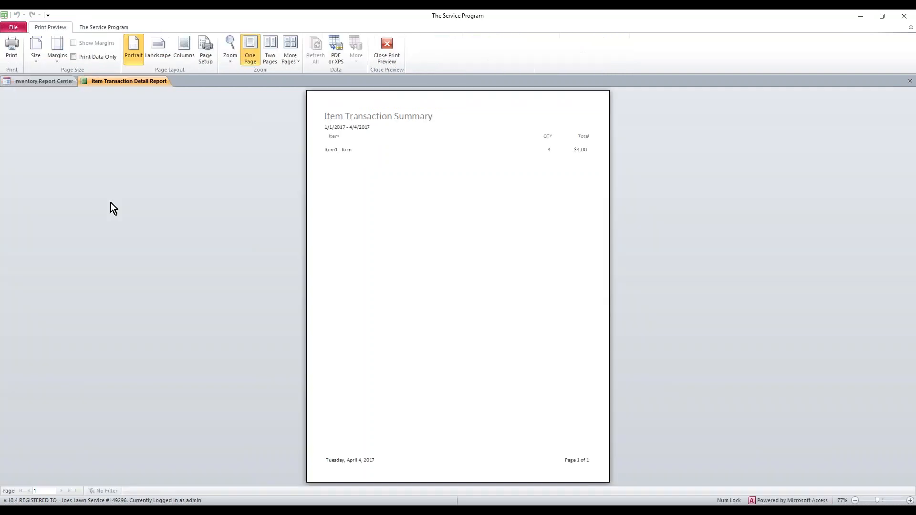
pyautogui.moveTo(351, 167)
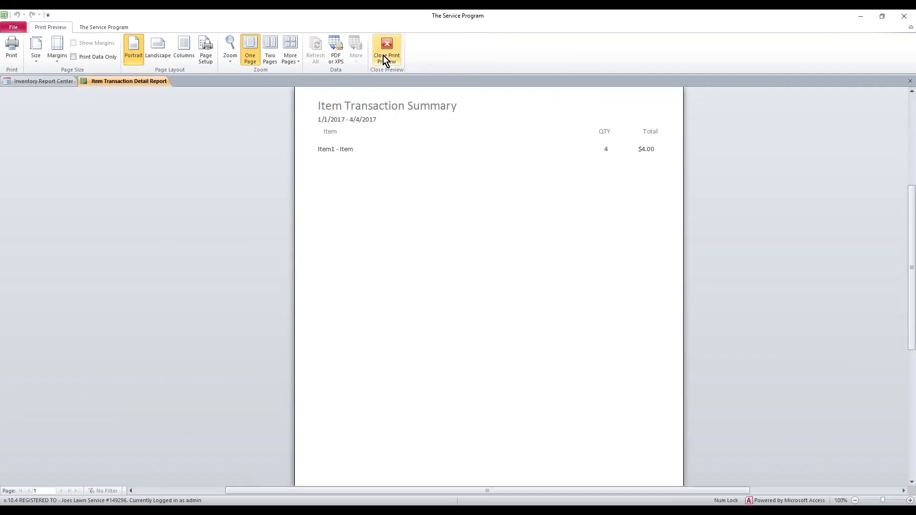
pyautogui.click(386, 50)
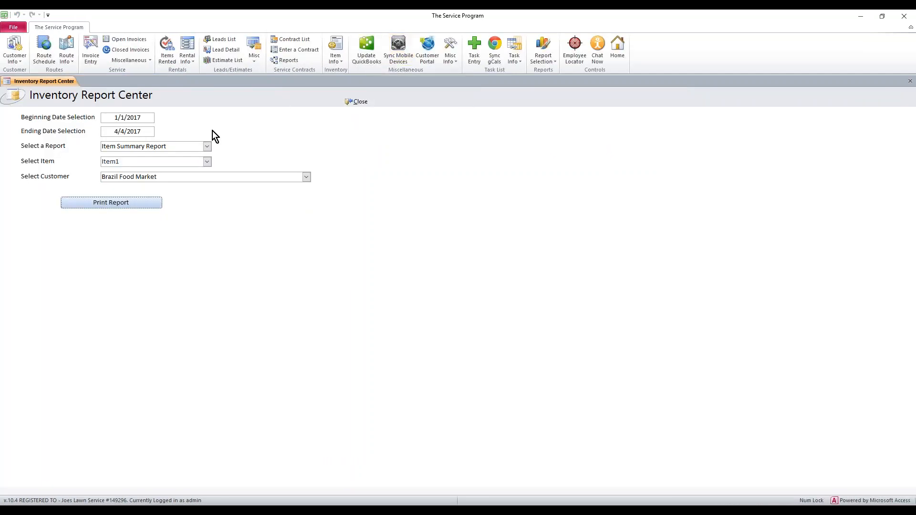
pyautogui.click(207, 146)
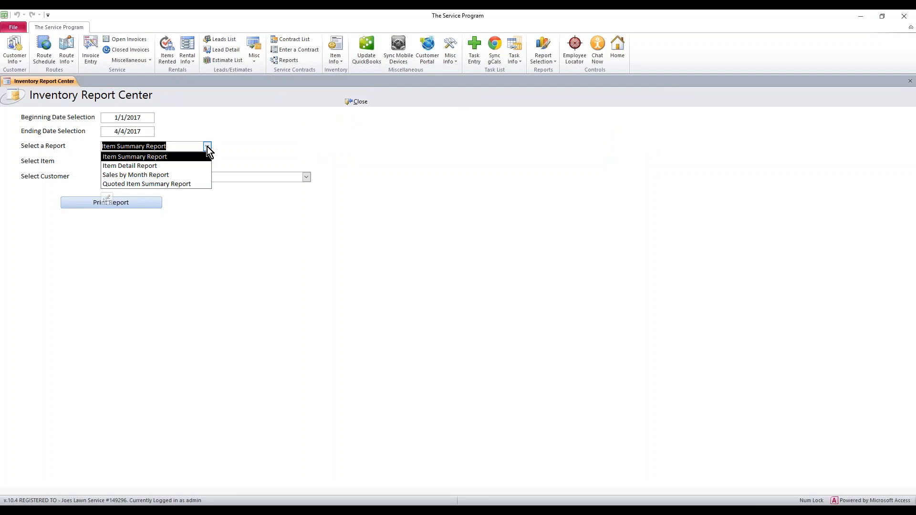
pyautogui.click(133, 156)
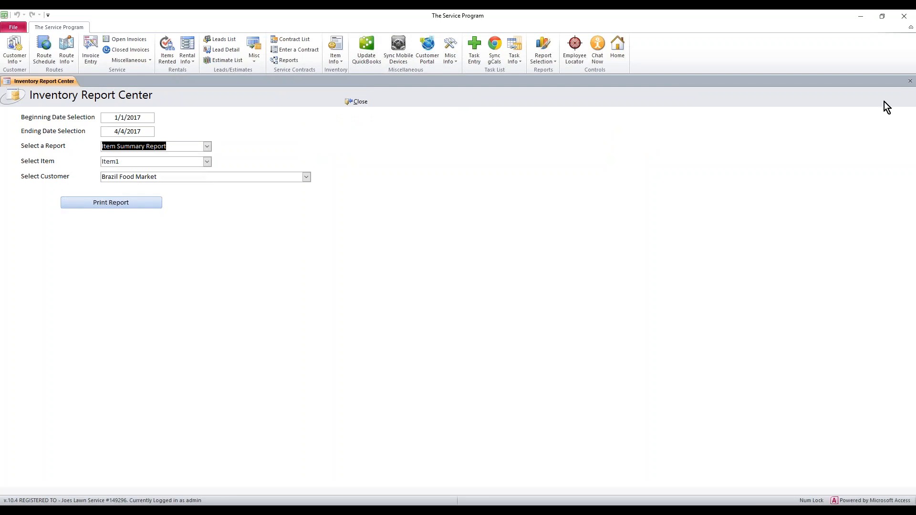